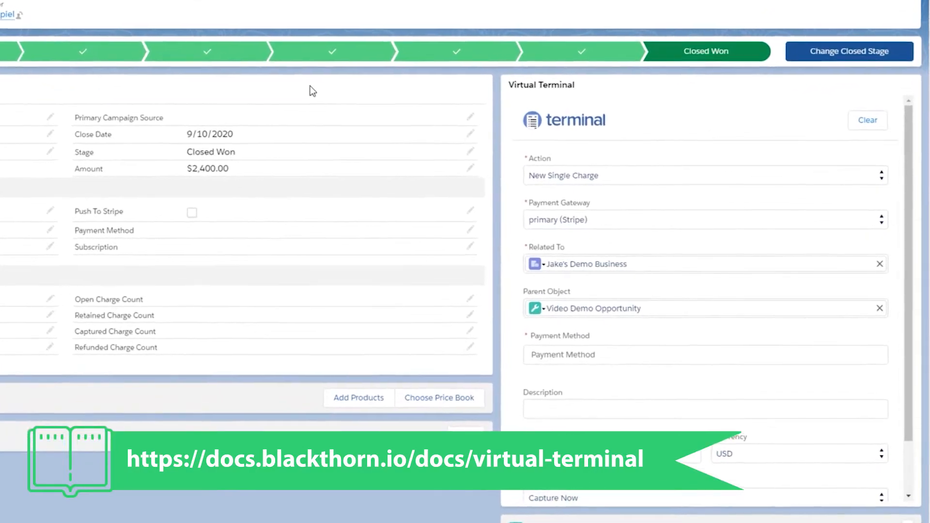
# Step: Set the Virtual Terminal action to New Payment Method
pyautogui.click(705, 175)
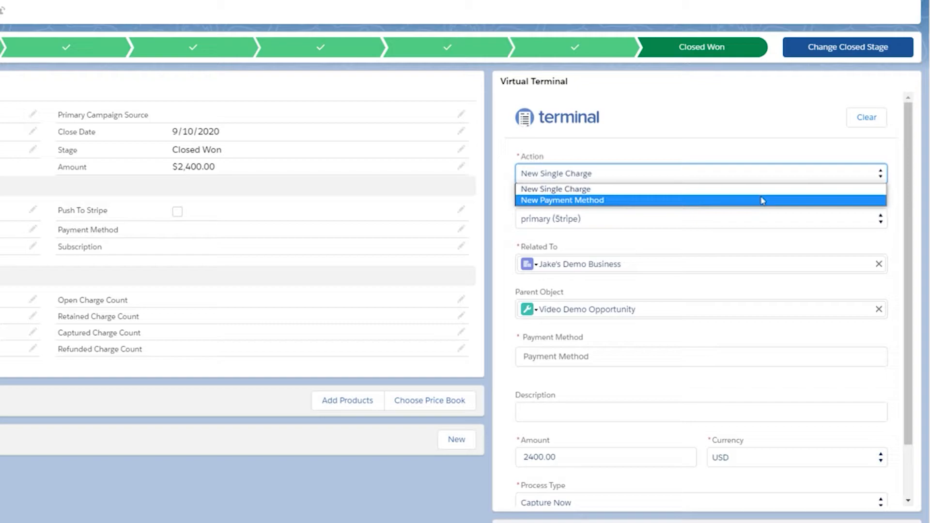
pyautogui.click(562, 200)
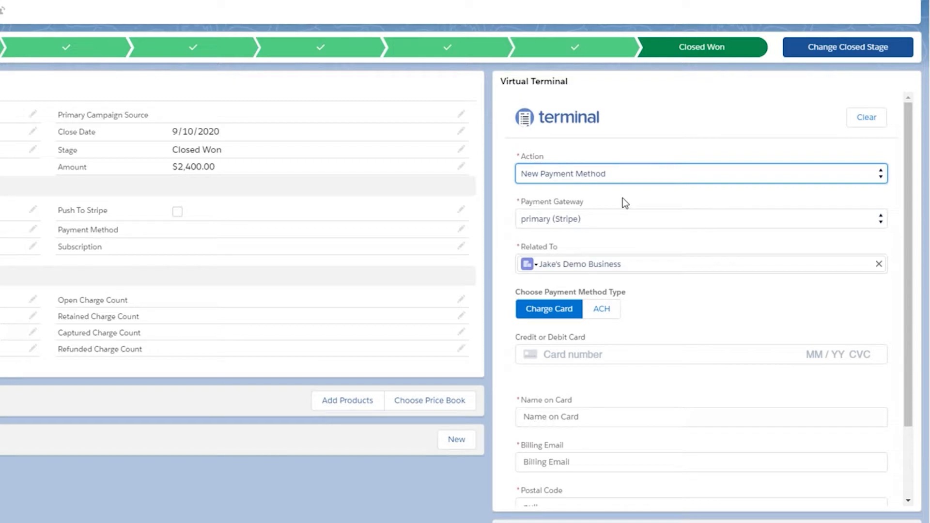
pyautogui.moveTo(660, 239)
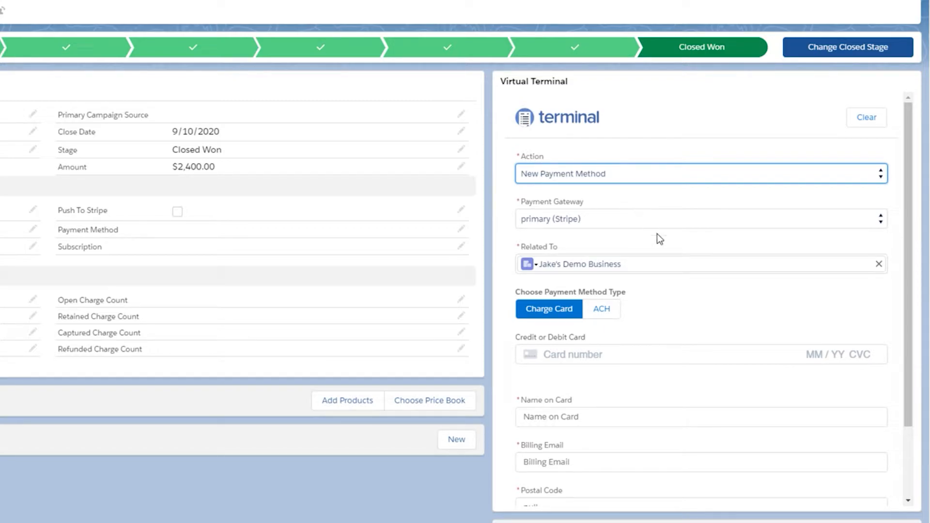
pyautogui.write('4242 4242 4242 42')
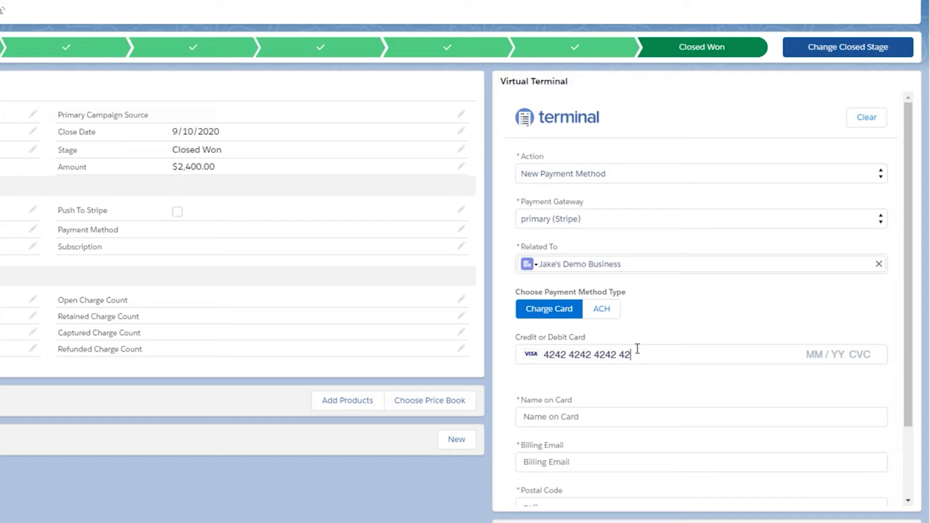
pyautogui.click(700, 417)
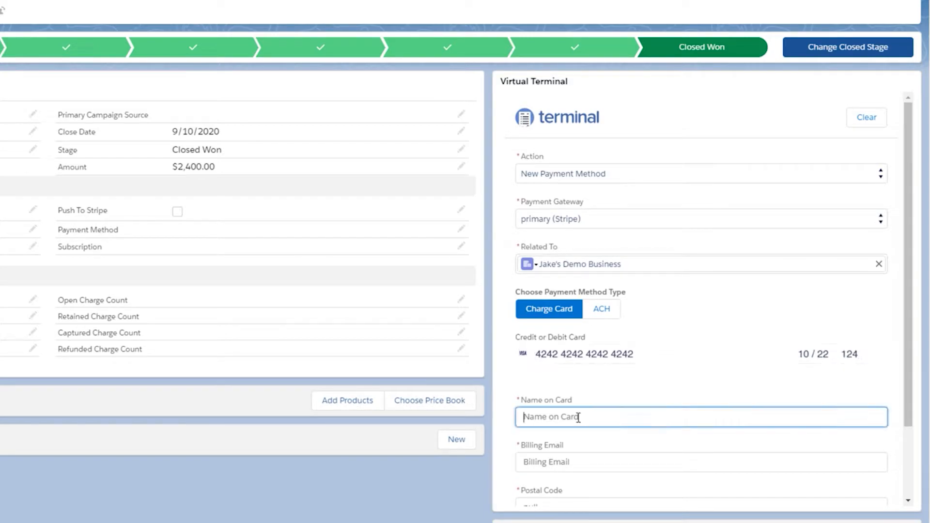
pyautogui.write('demo@demobusiness.org')
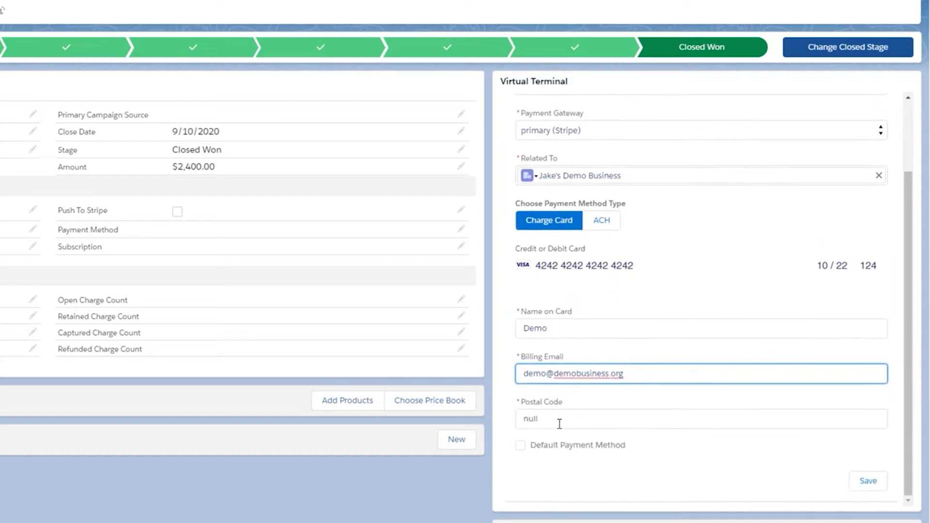
pyautogui.click(520, 446)
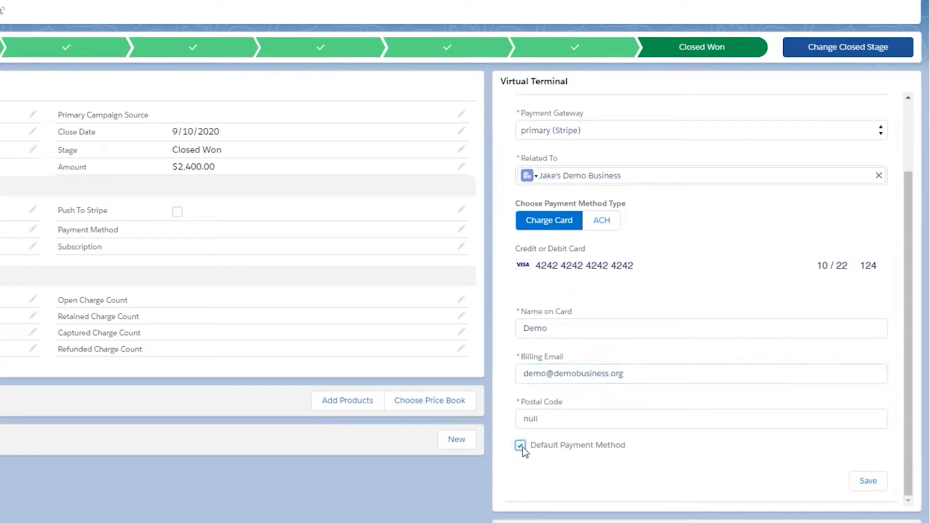
pyautogui.click(868, 481)
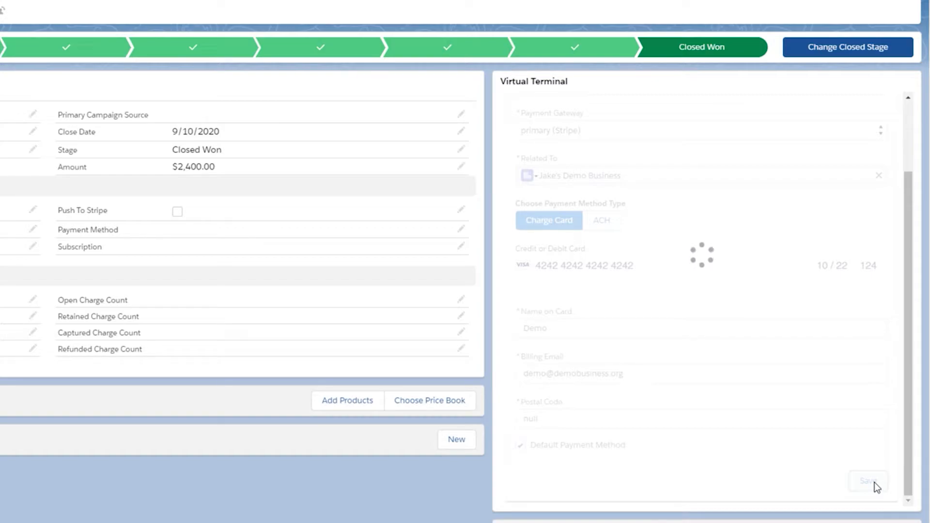
pyautogui.click(867, 481)
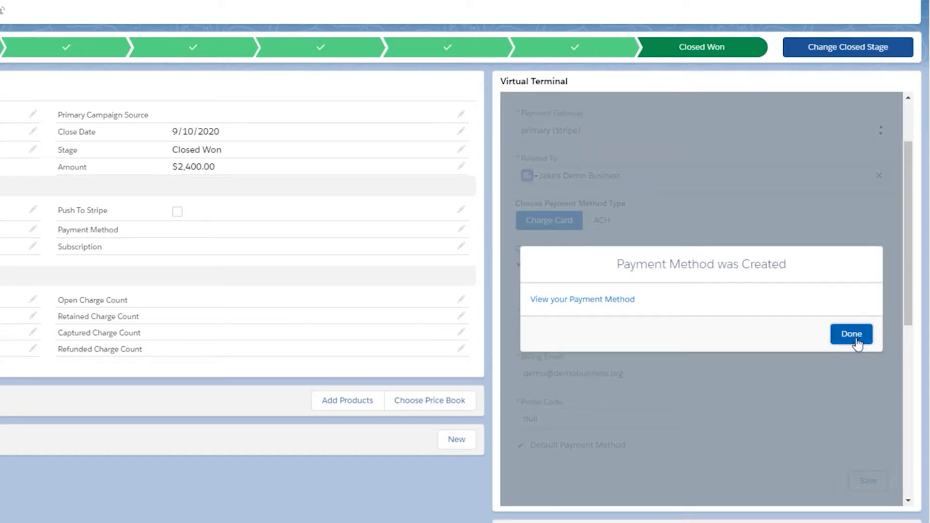
pyautogui.click(851, 333)
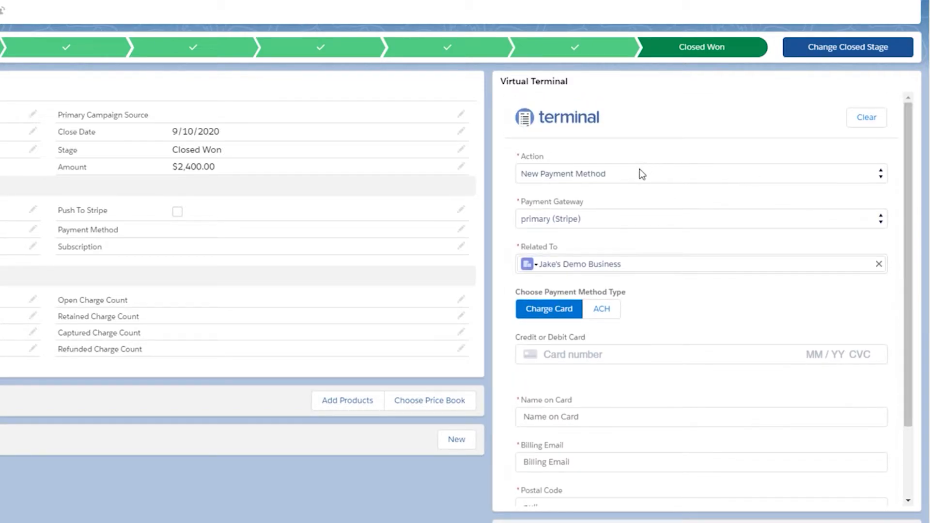
# Step: Reset the Virtual Terminal to a blank New Single Charge by reloading the opportunity
pyautogui.click(700, 174)
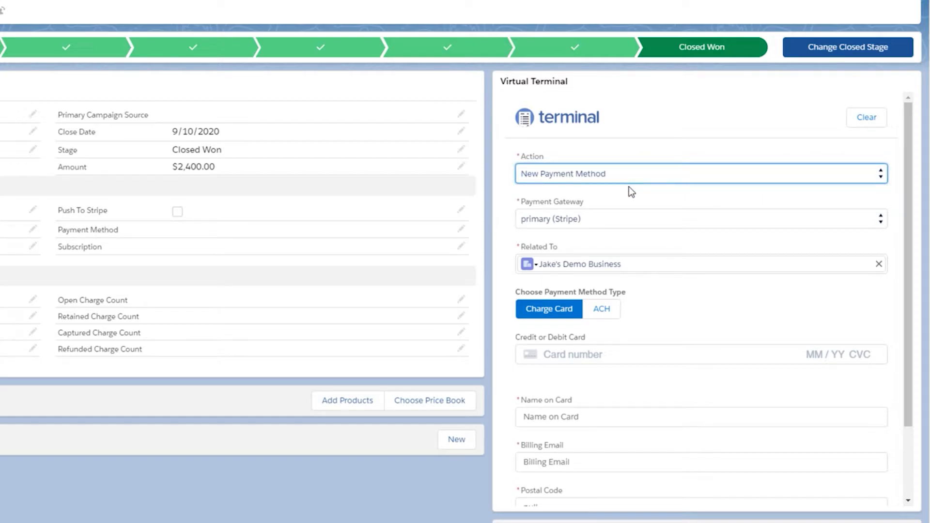
pyautogui.click(701, 174)
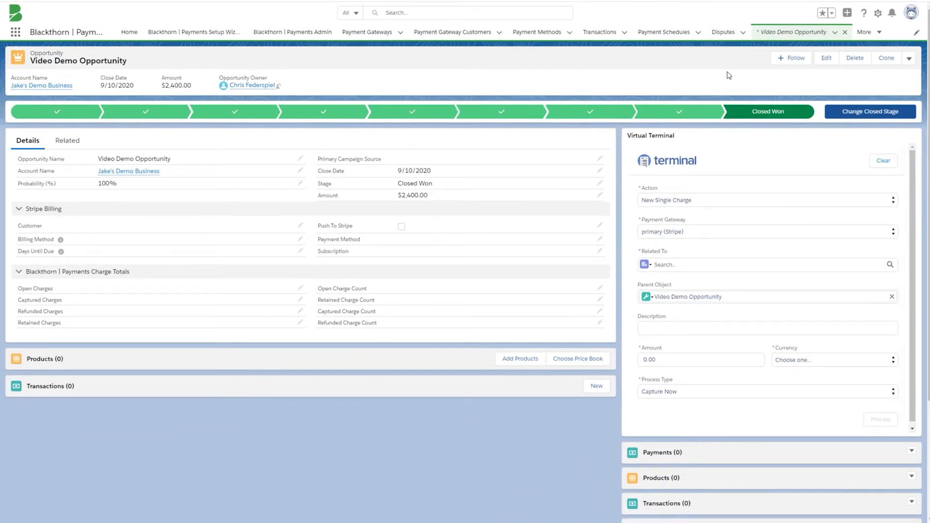
pyautogui.click(879, 13)
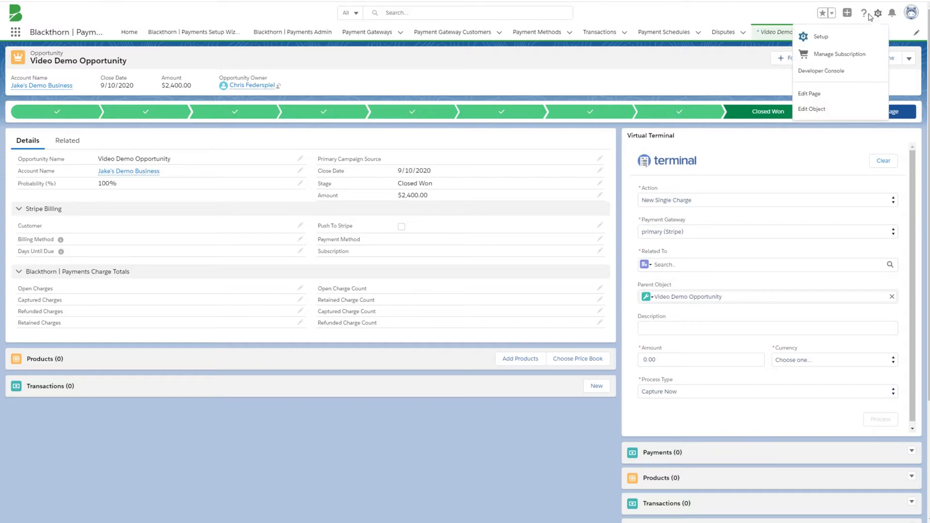
# Step: Find 'custom meta' in Setup Quick Find and open Custom Metadata Types
pyautogui.click(821, 37)
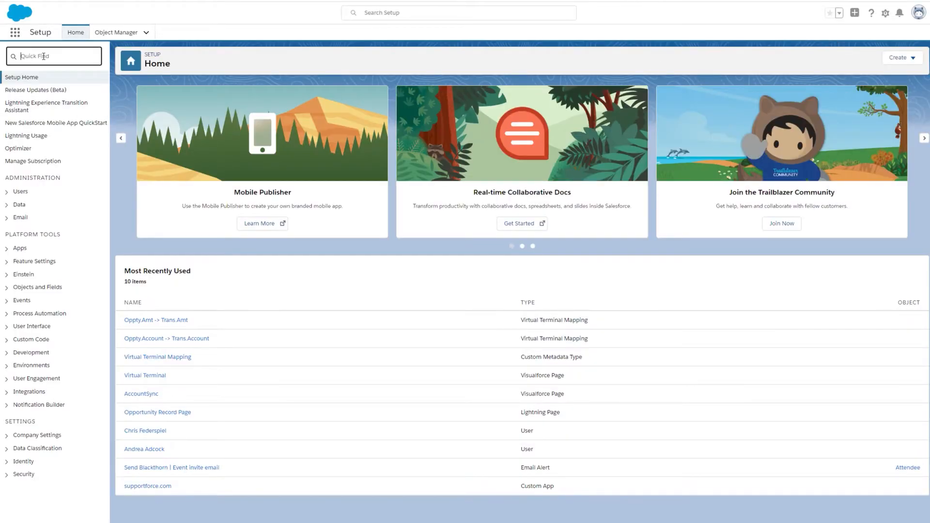
pyautogui.write('custom meta')
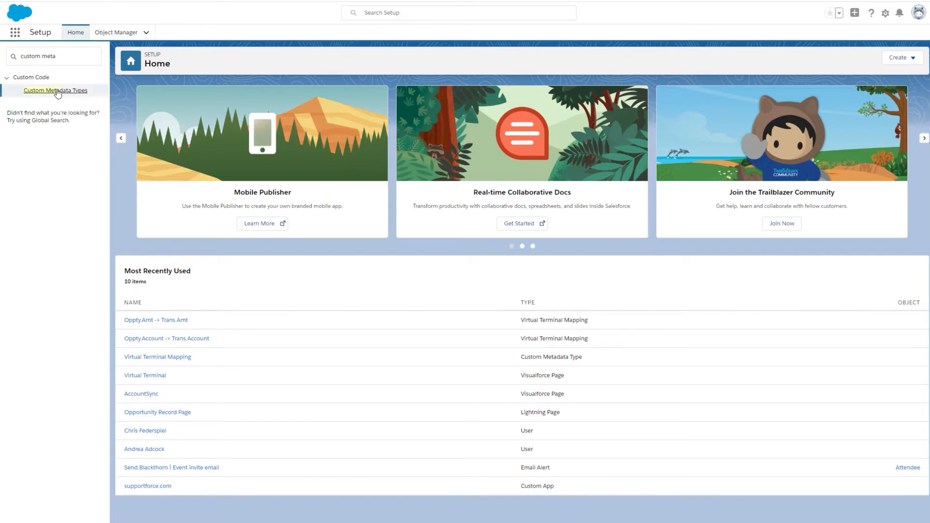
pyautogui.click(55, 90)
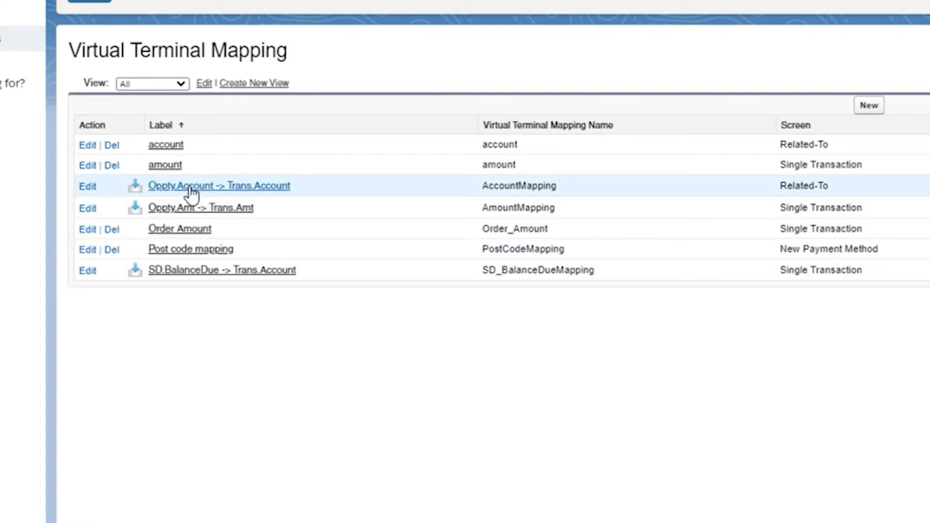
# Step: View the Oppty.Amt -> Trans.Amt Virtual Terminal mapping detail
pyautogui.click(219, 185)
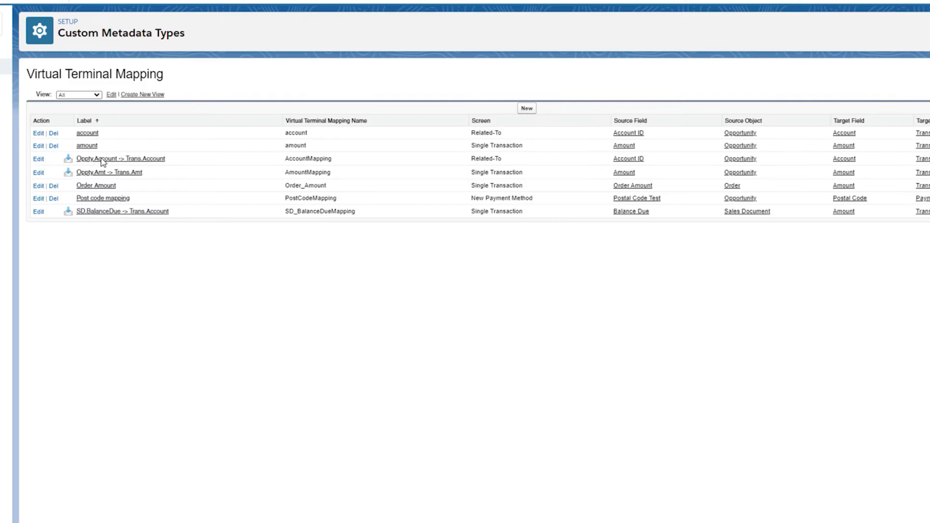
pyautogui.click(108, 172)
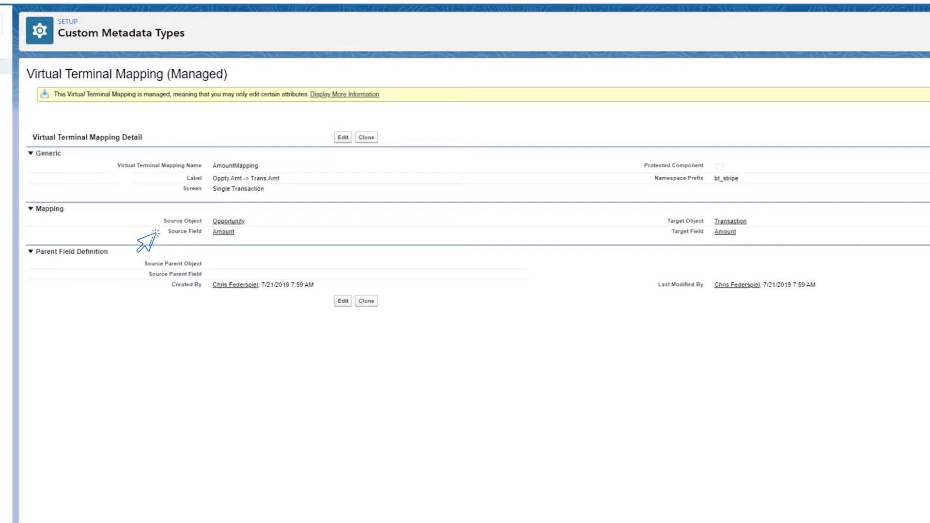
pyautogui.moveTo(647, 240)
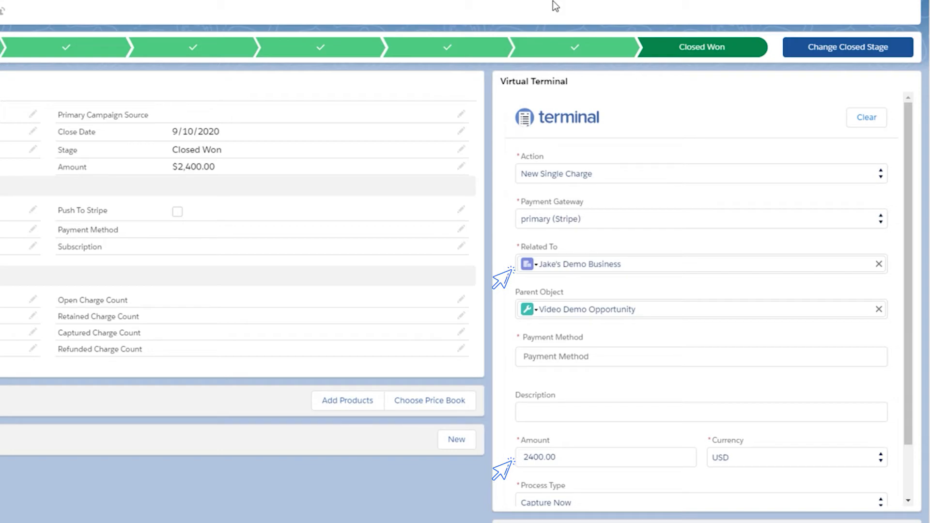
pyautogui.moveTo(515, 116)
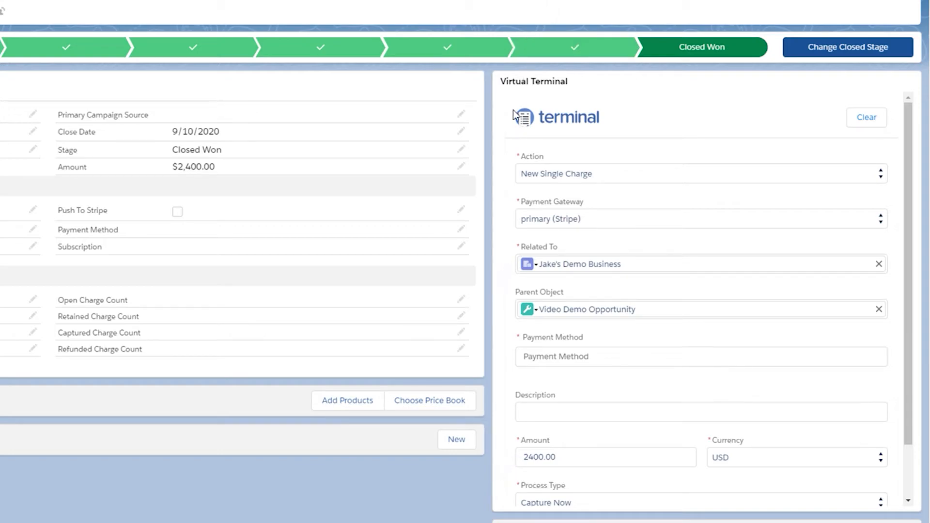
# Step: Process the $2,400 charge with the Demo payment method and Capture Now process type
pyautogui.scroll(-3)
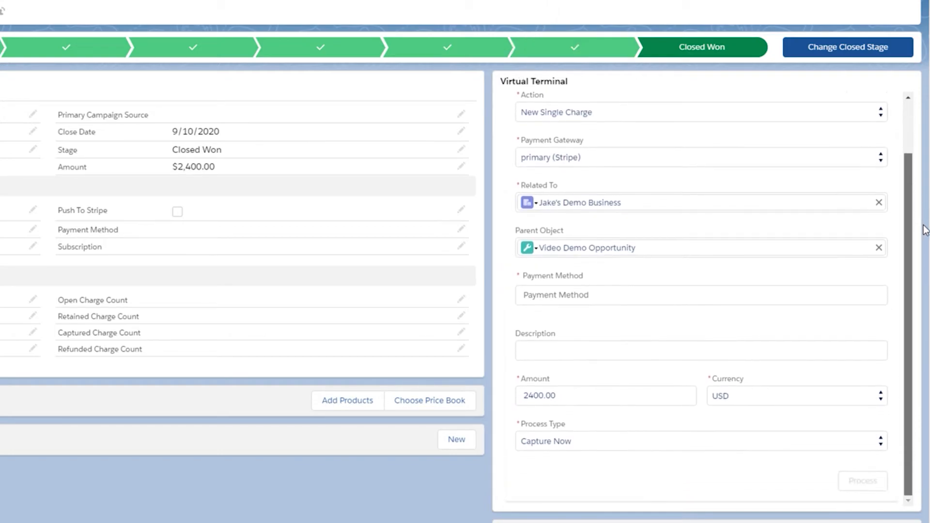
pyautogui.click(701, 295)
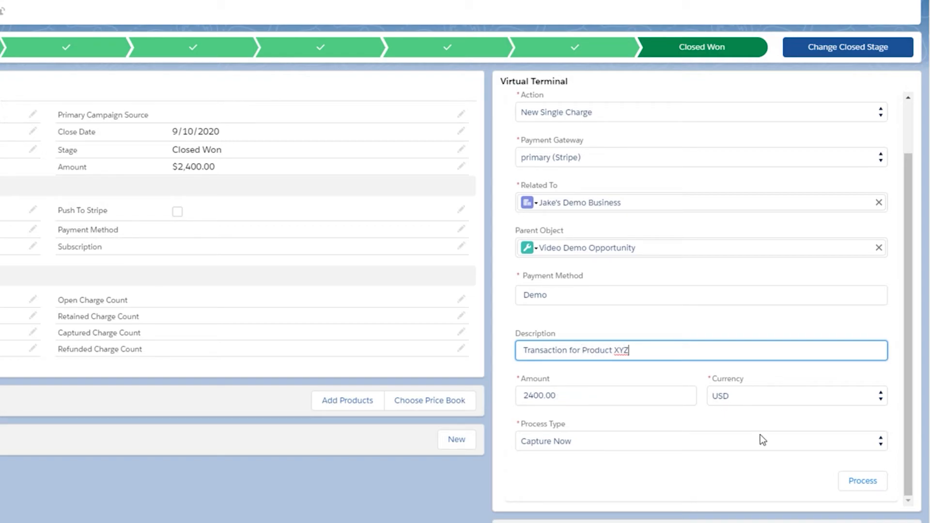
pyautogui.click(700, 441)
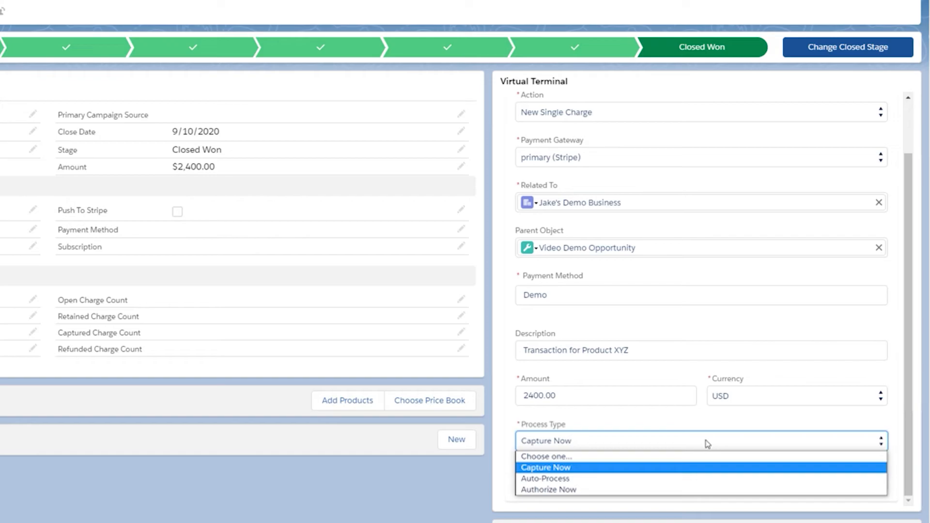
pyautogui.click(545, 468)
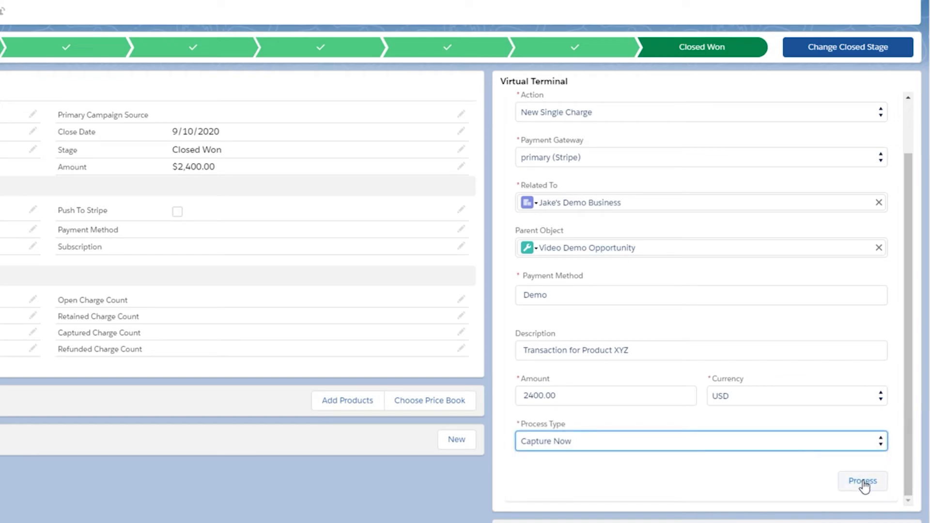
pyautogui.click(862, 481)
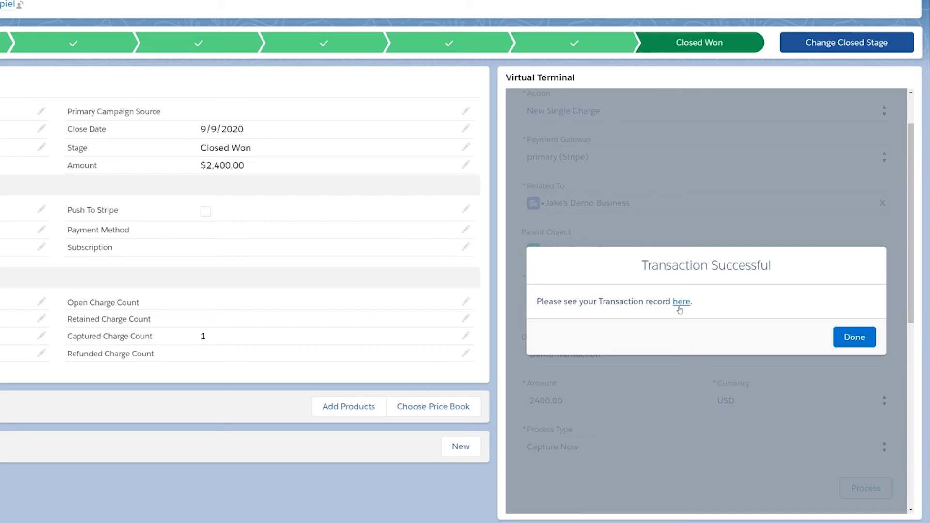
# Step: Open transaction TR-002879 and expand the actions dropdown next to Authorize
pyautogui.click(682, 301)
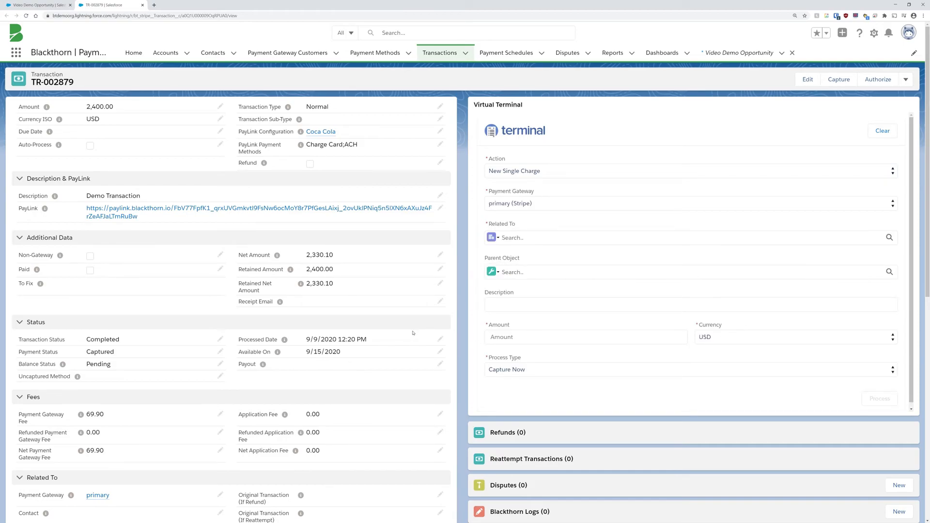
pyautogui.moveTo(388, 325)
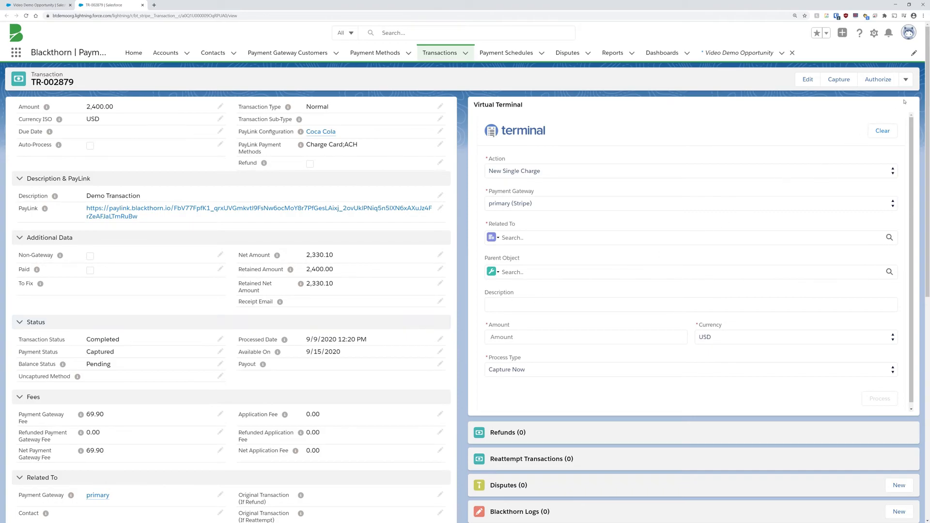
pyautogui.click(904, 79)
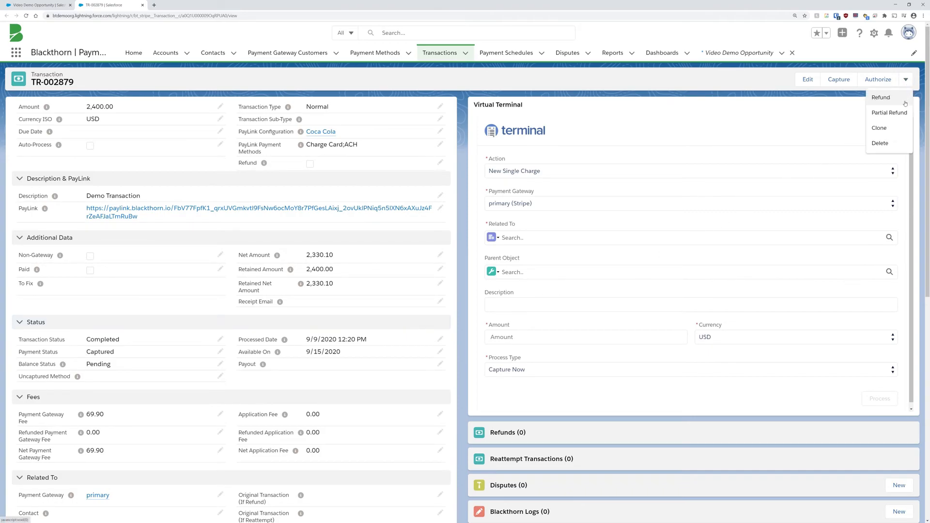
# Step: Issue a 1000 partial refund on TR-002879 and return to the transaction
pyautogui.click(881, 97)
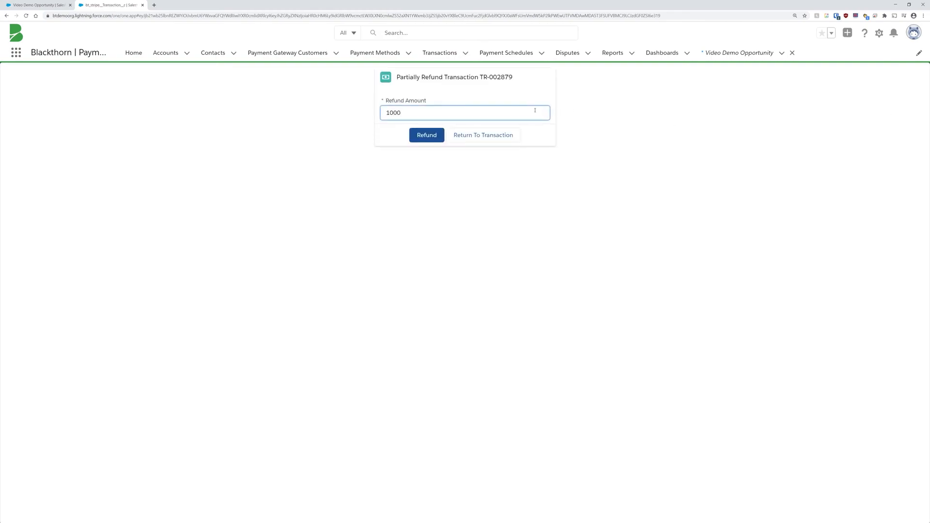
pyautogui.click(426, 135)
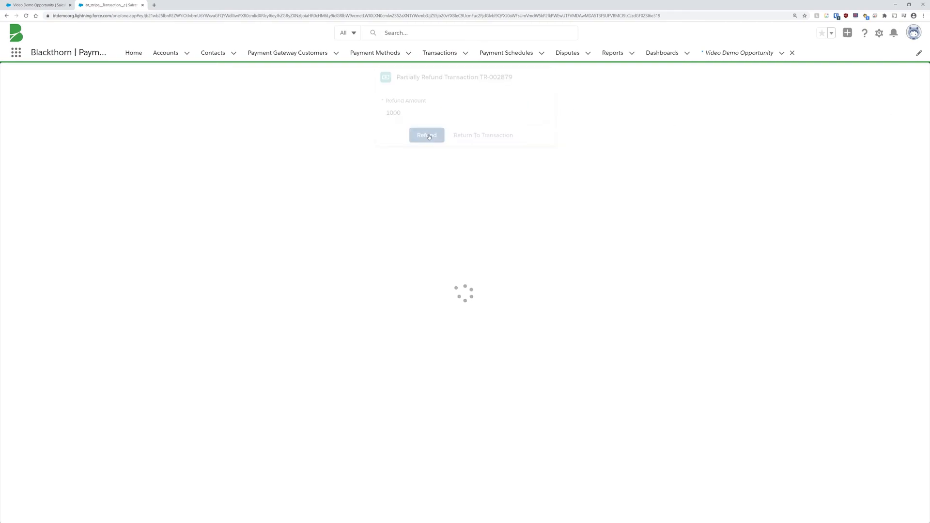
pyautogui.click(426, 134)
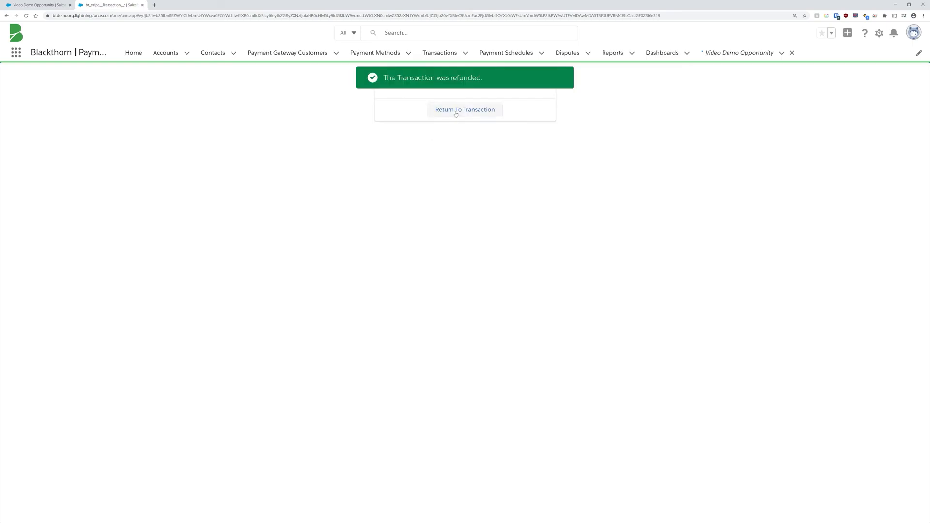
pyautogui.click(466, 109)
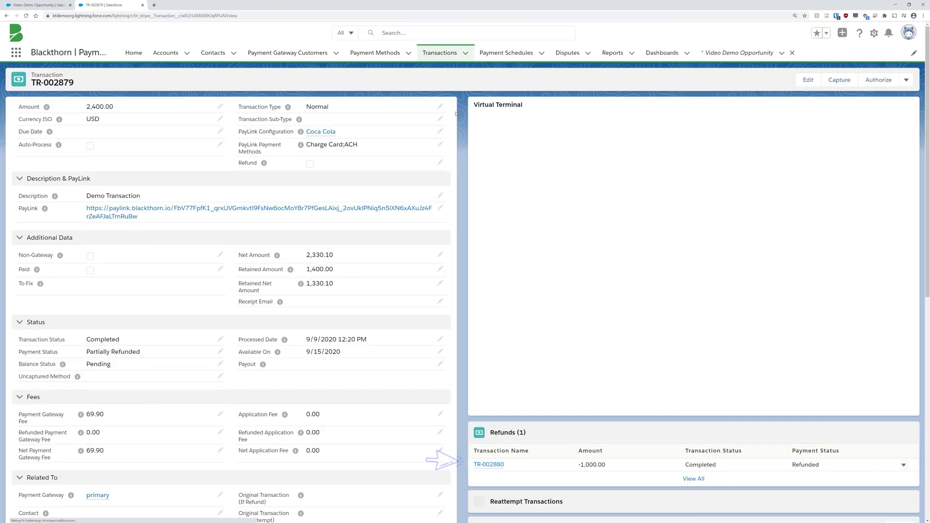